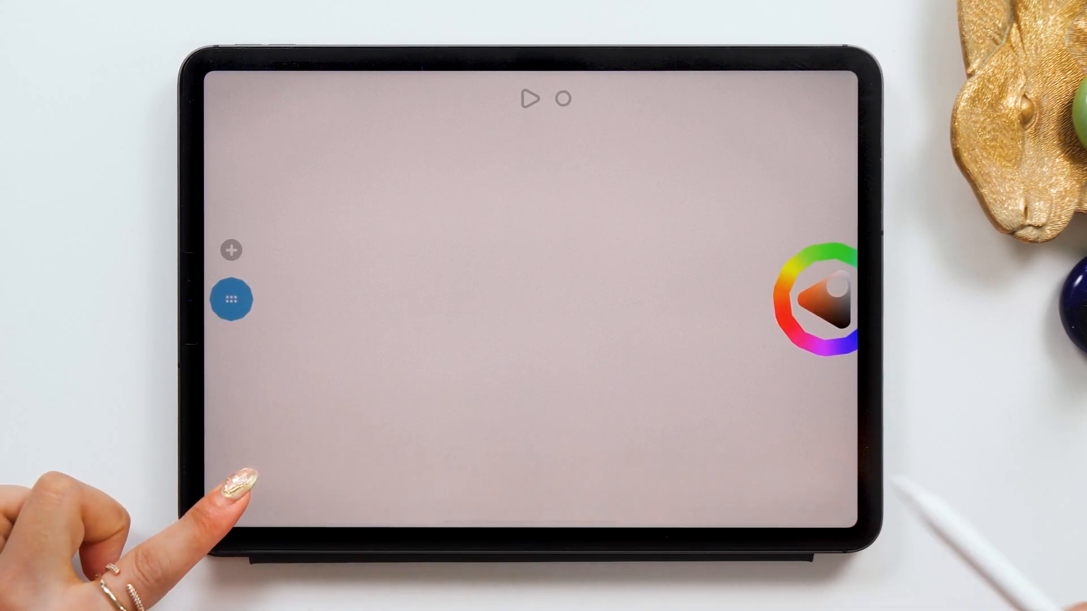
Start a new blank Looom animation from the start screen
{"action": "left_click", "coordinate": [232, 302]}
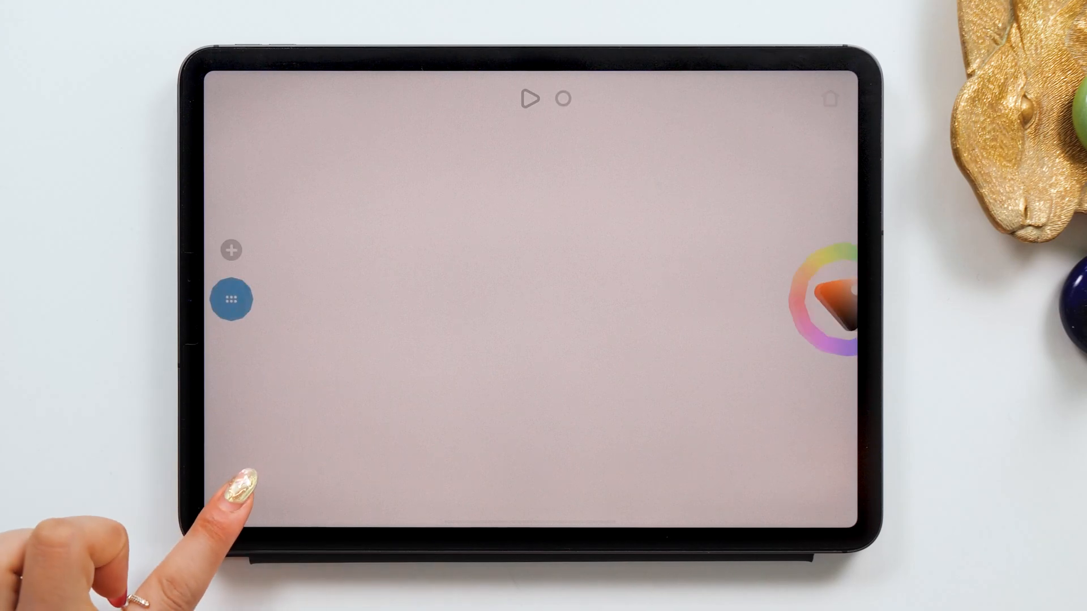
{"action": "left_click", "coordinate": [830, 300]}
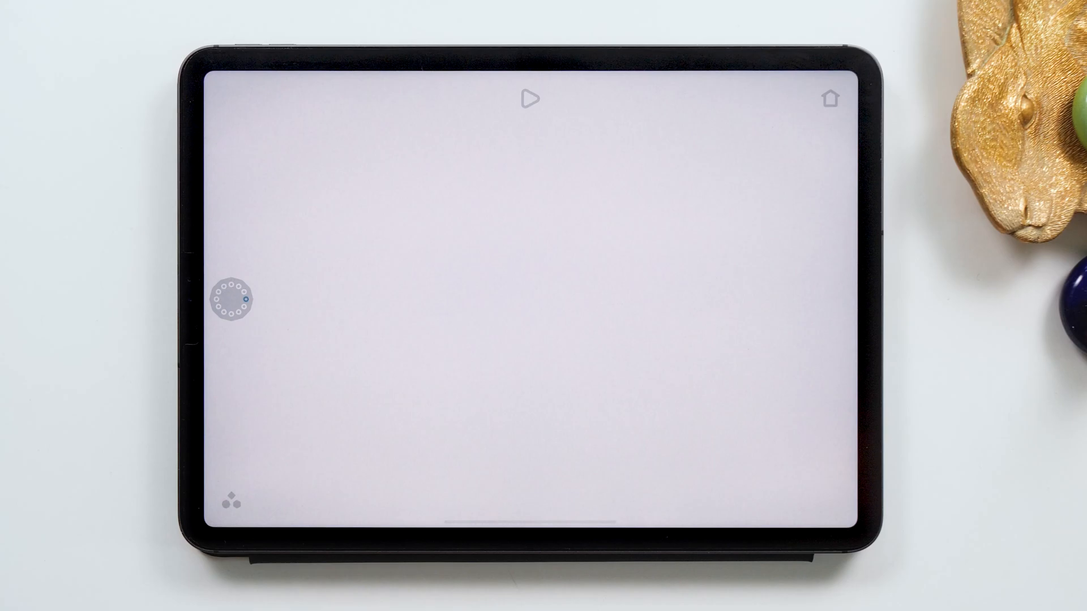
Draw a looping blue test stroke on the thread, then undo it
{"action": "left_click", "coordinate": [229, 298]}
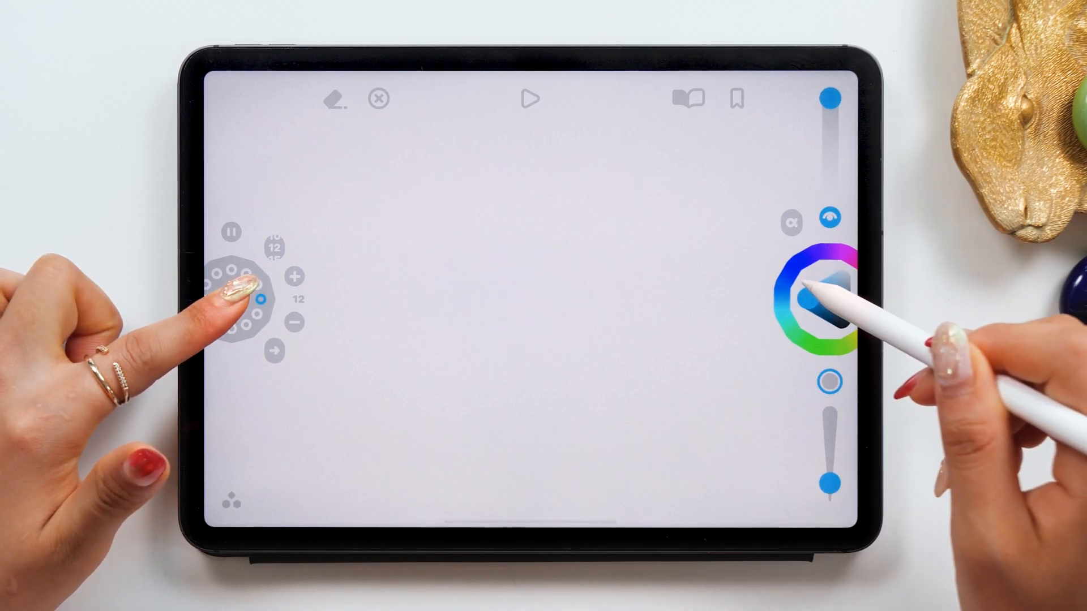
{"action": "left_click_drag", "start_coordinate": [416, 360], "coordinate": [700, 229]}
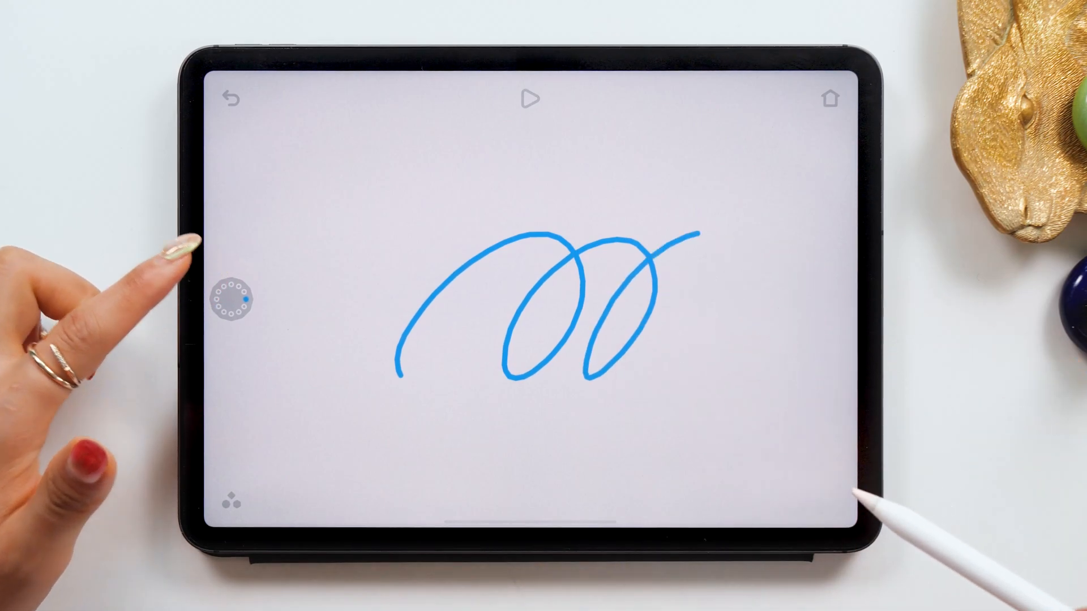
{"action": "left_click", "coordinate": [231, 97]}
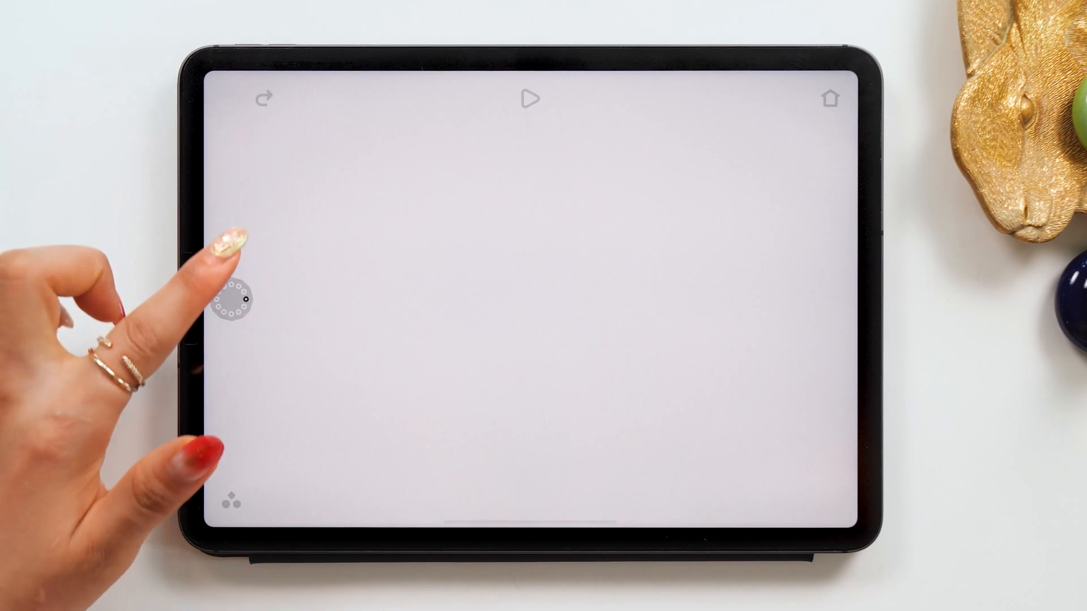
{"action": "left_click_drag", "start_coordinate": [548, 374], "coordinate": [589, 385]}
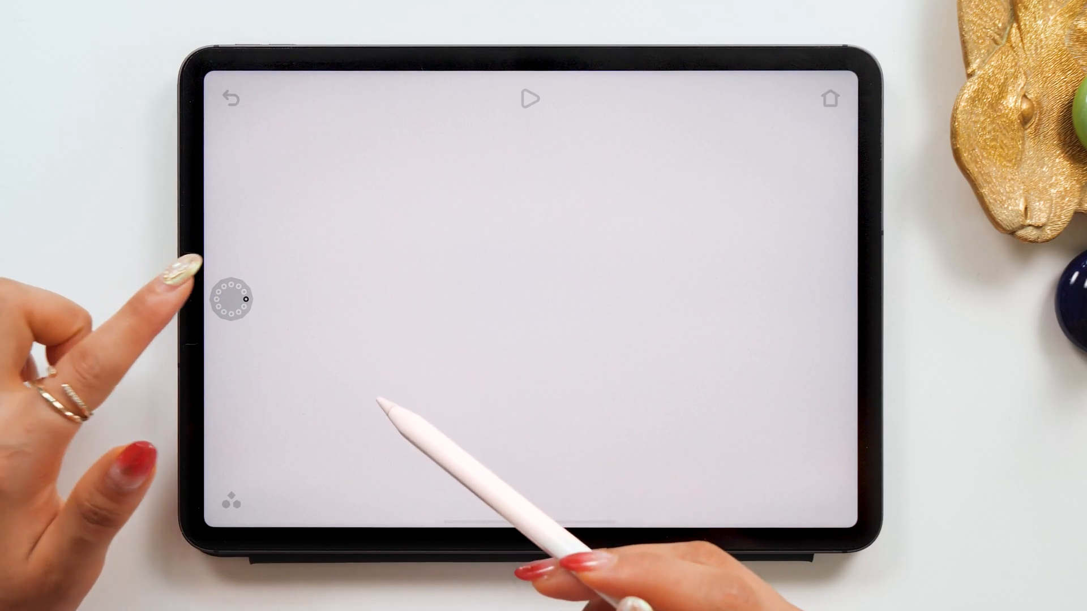
Add frames to the loop and undo the small practice circle
{"action": "left_click", "coordinate": [294, 278]}
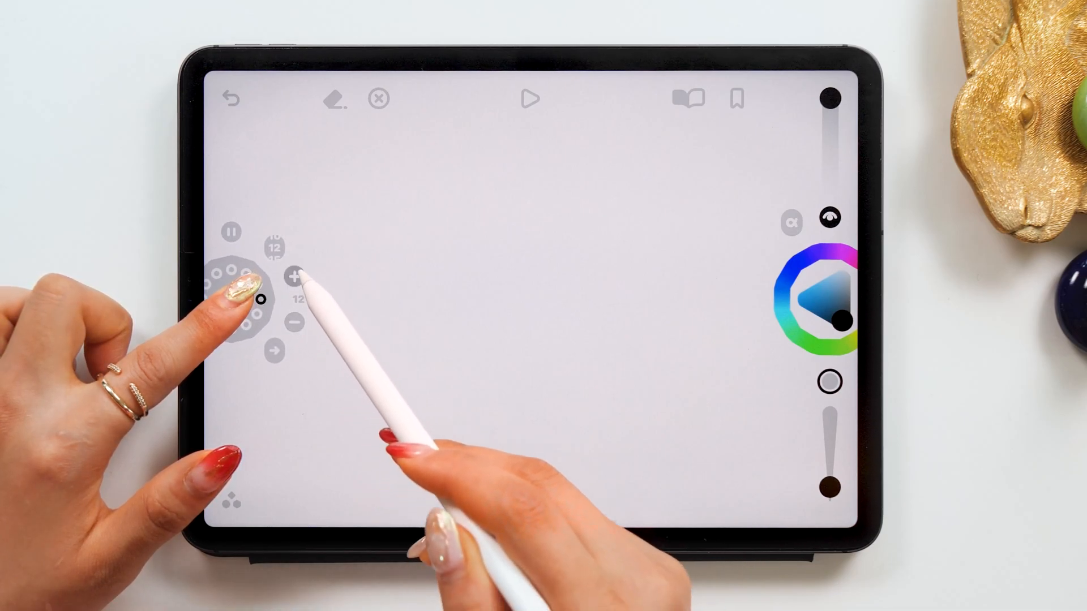
{"action": "left_click", "coordinate": [295, 277]}
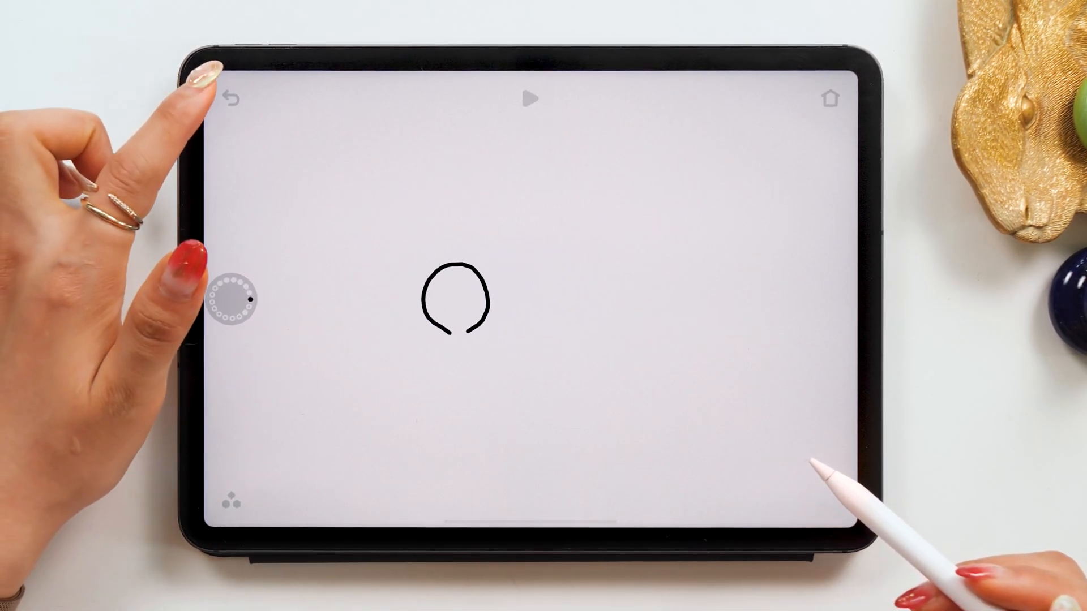
{"action": "left_click", "coordinate": [229, 98]}
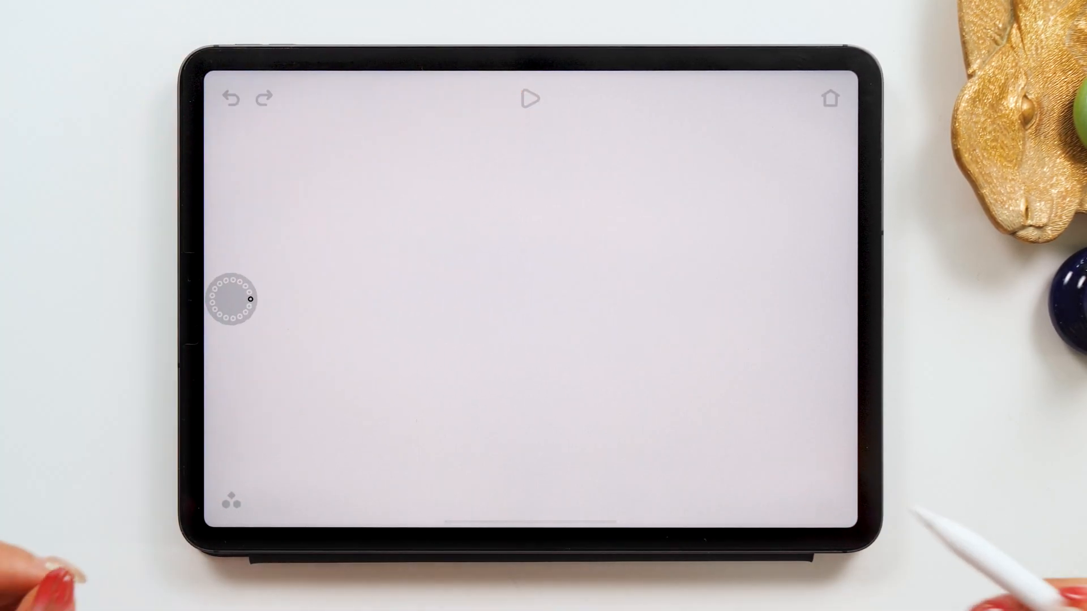
{"action": "left_click", "coordinate": [501, 384]}
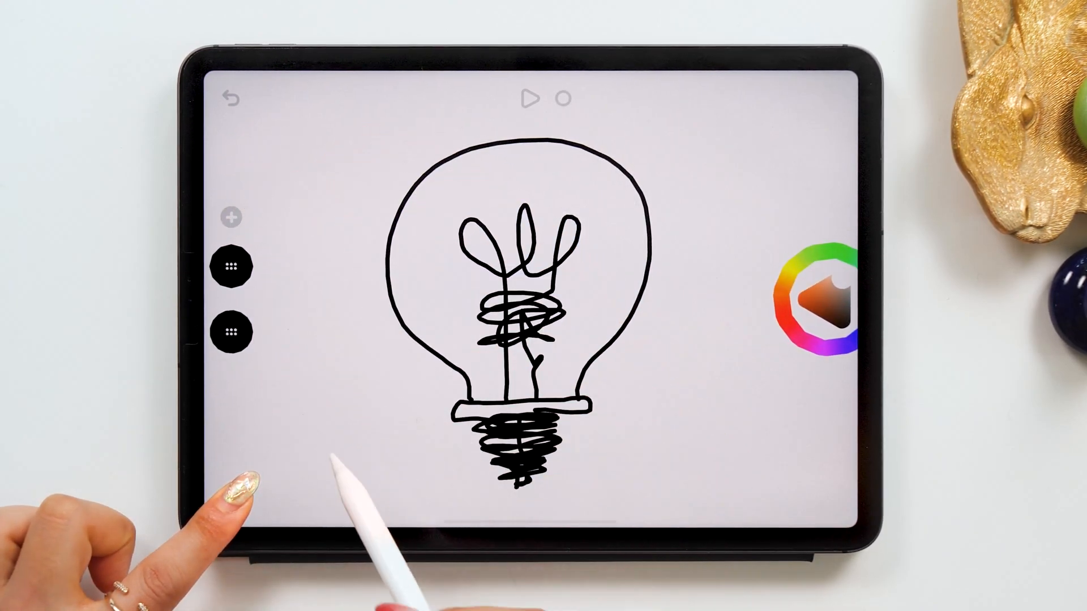
{"action": "mouse_move", "coordinate": [211, 431]}
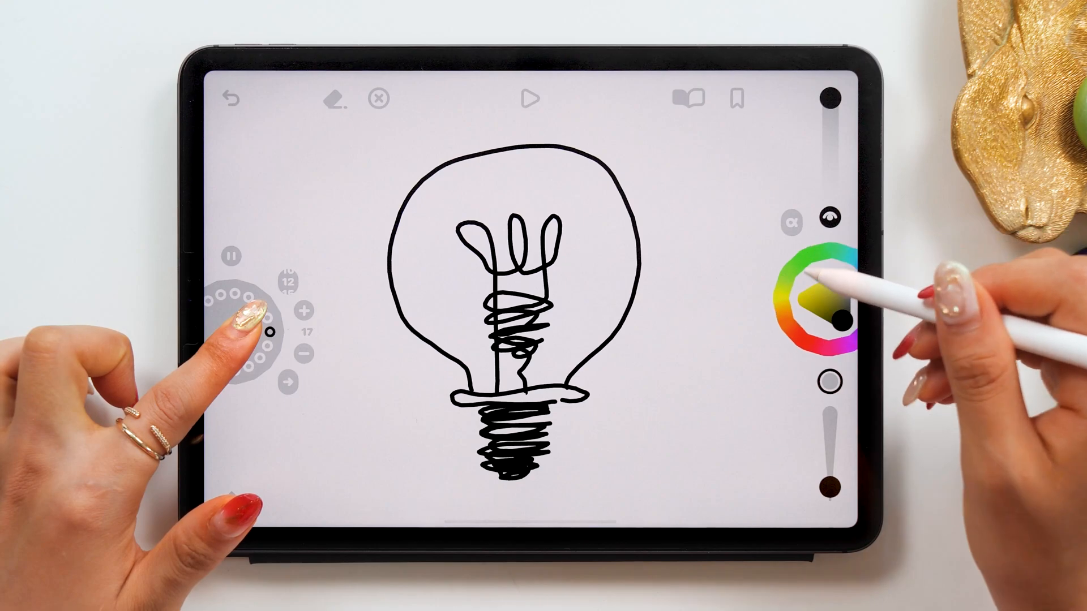
Tap the canvas after drawing the additional bulb outline frames
{"action": "left_click", "coordinate": [815, 302]}
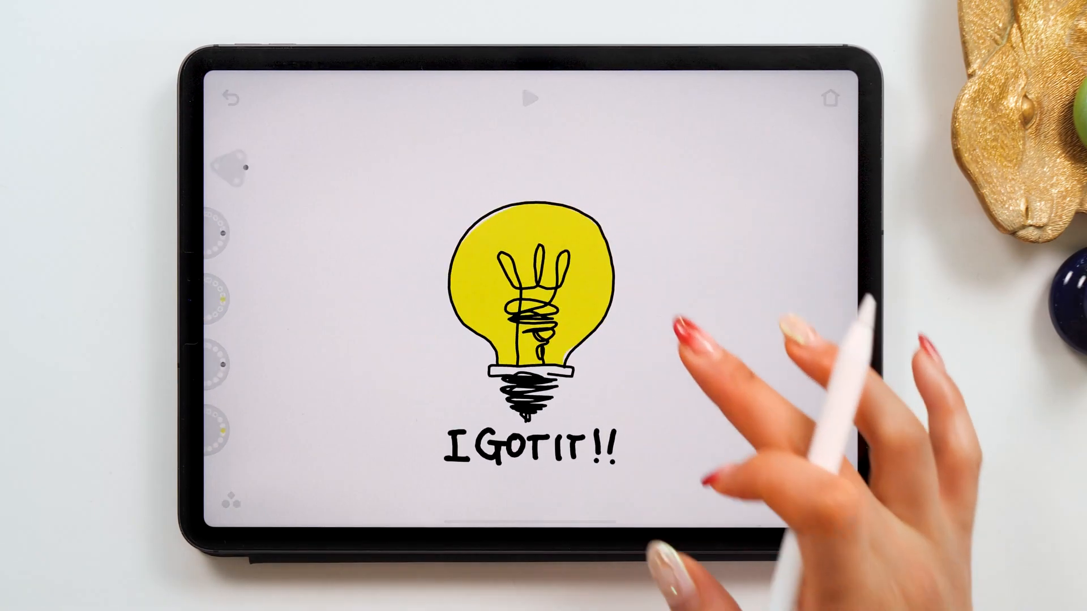
Tap the top toolbar after lettering 'I GOT IT!!' beneath the bulb
{"action": "left_click", "coordinate": [531, 101]}
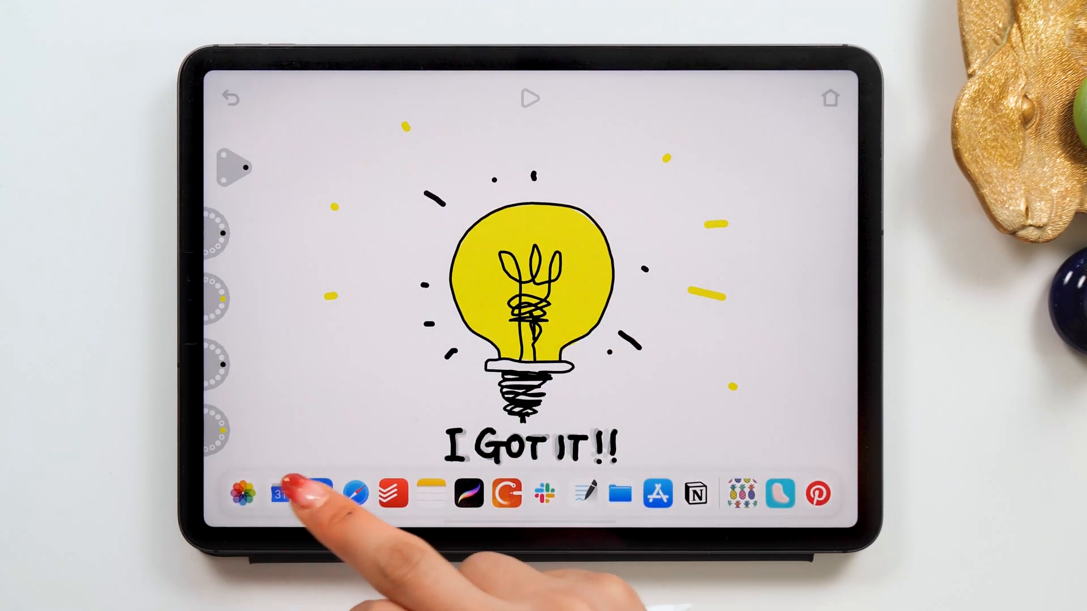
Open Photos from the dock to view the saved MP4 clip
{"action": "left_click", "coordinate": [247, 493]}
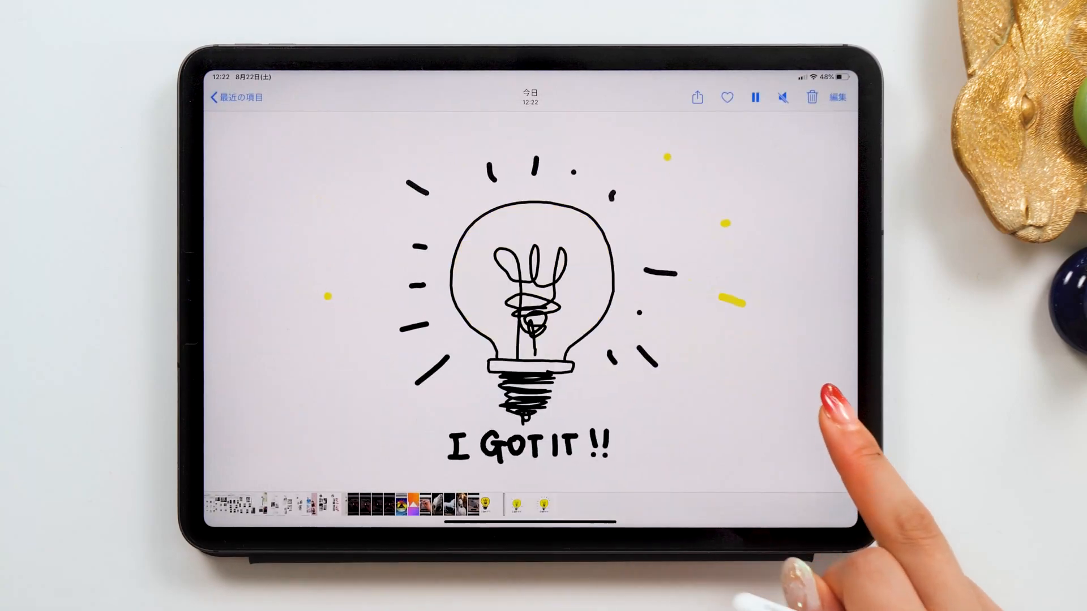